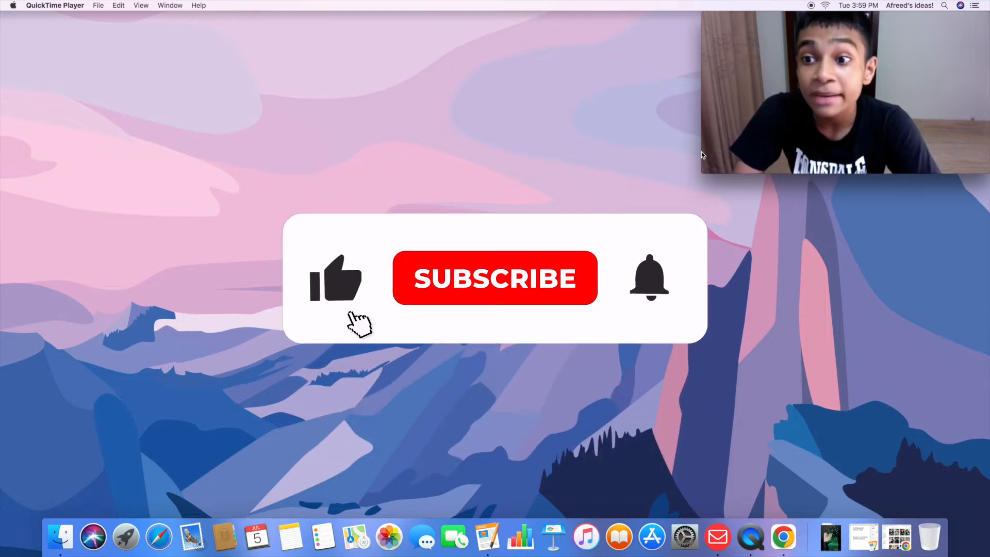
# Step: Open the "Congrats on winning!" video from the TikTok profile grid in Chrome
pyautogui.click(495, 278)
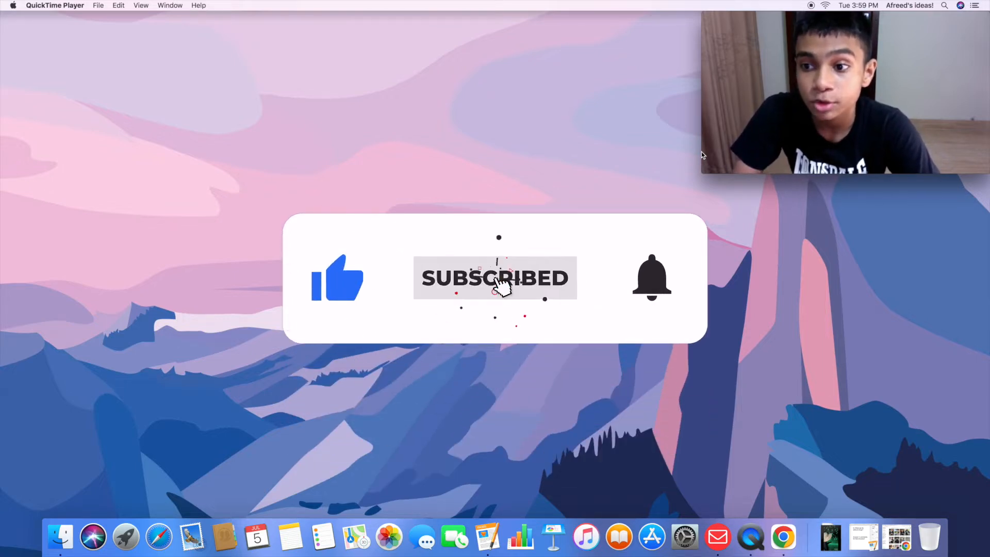
pyautogui.click(652, 278)
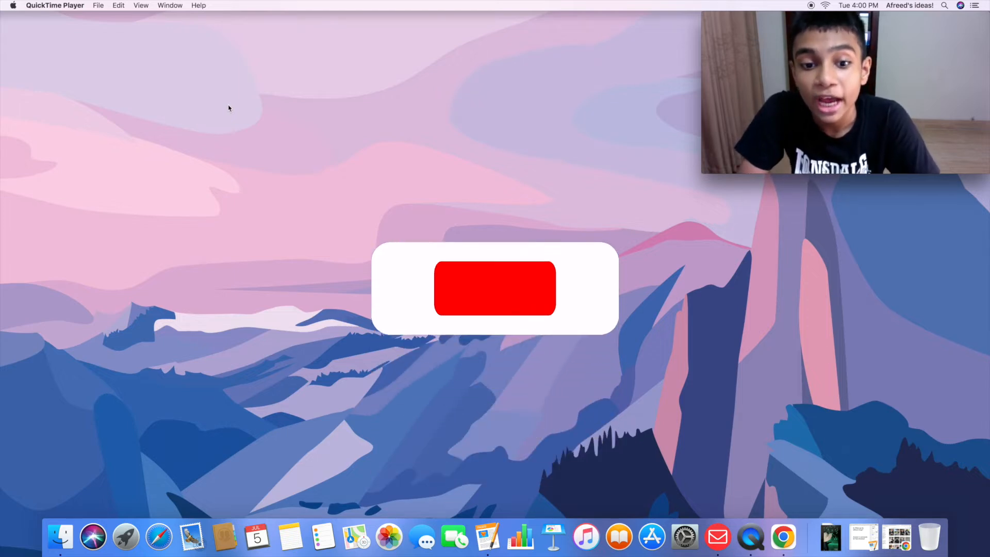
pyautogui.click(495, 288)
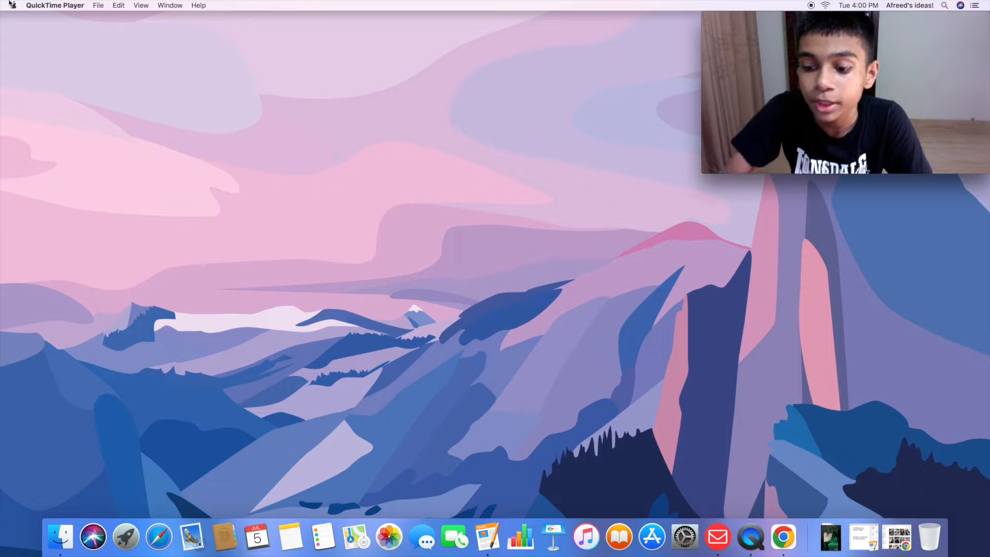
pyautogui.click(783, 537)
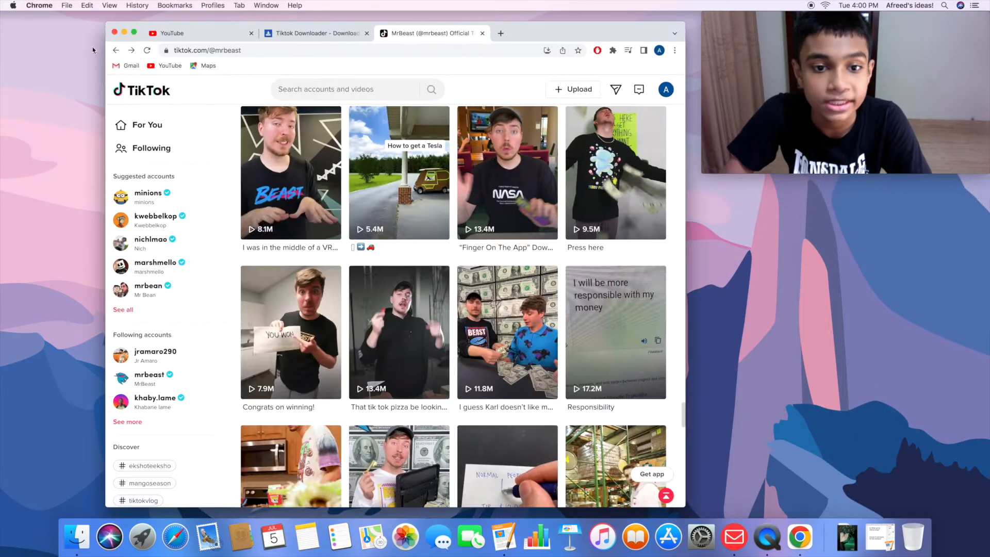
pyautogui.scroll(-3)
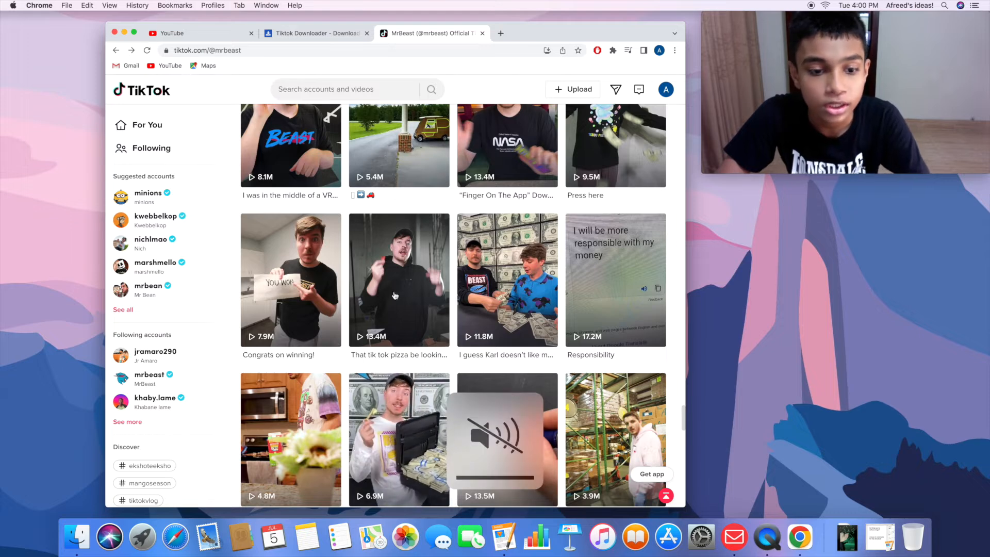
pyautogui.click(290, 280)
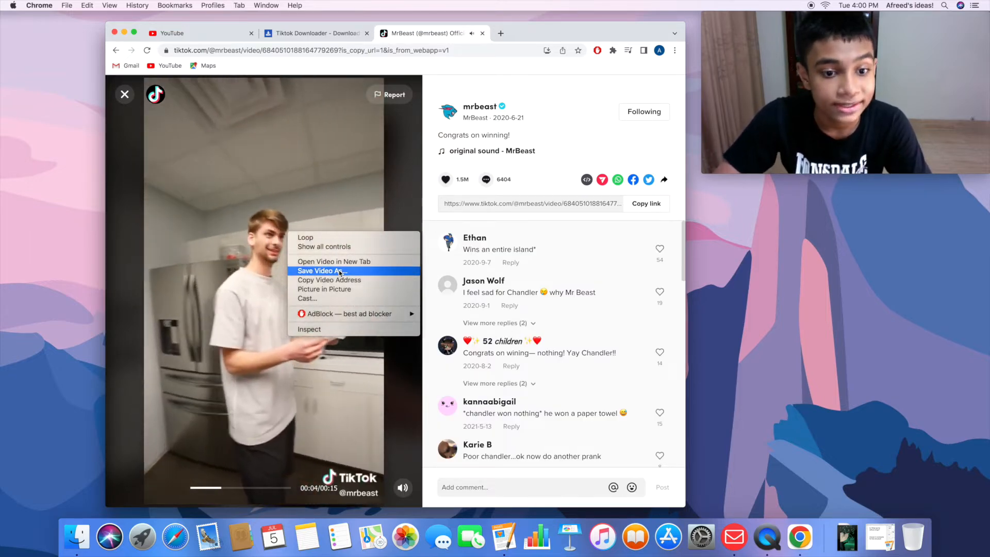
# Step: Save the playing video via Save Video As to Downloads as "Tiktok sample" MP4
pyautogui.click(323, 271)
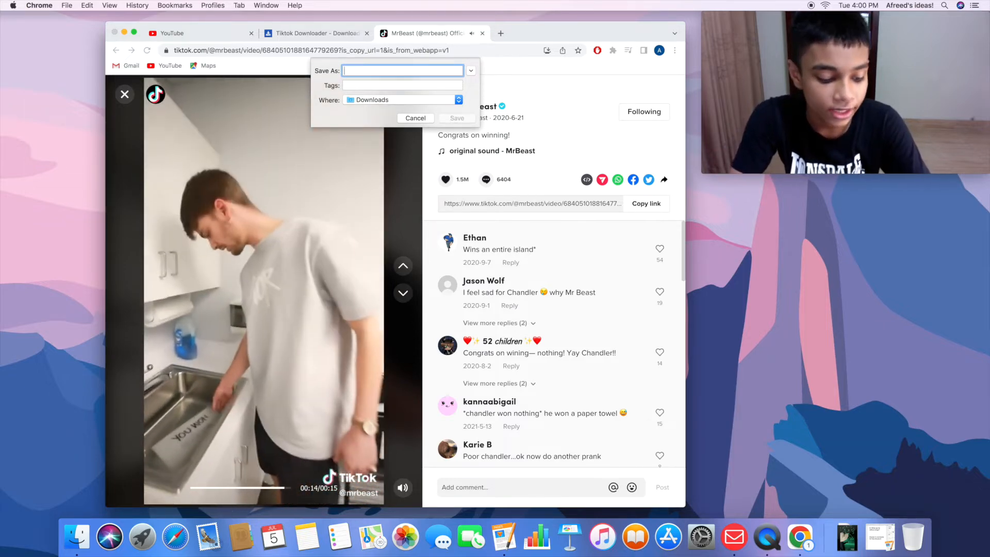
pyautogui.write('T')
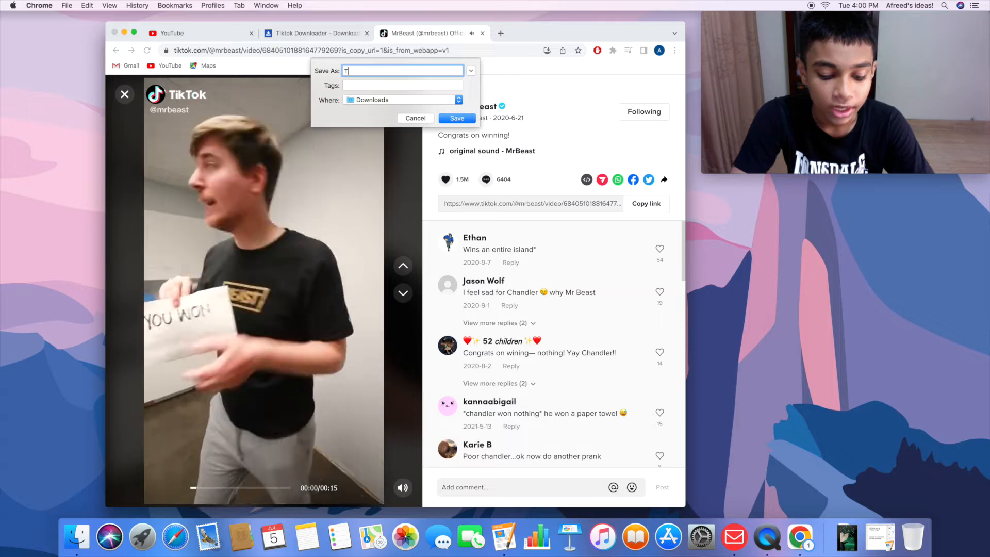
pyautogui.write('iktok')
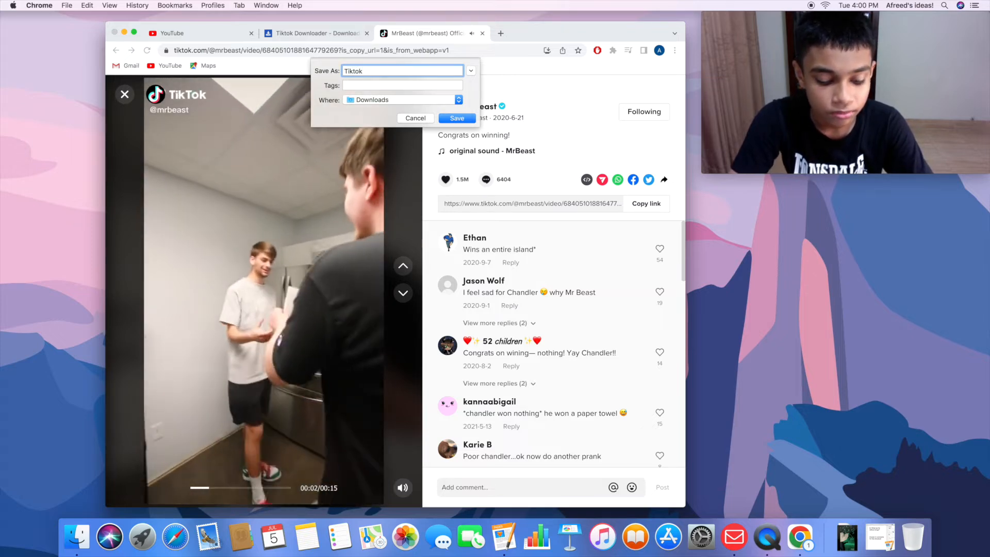
pyautogui.write('sample')
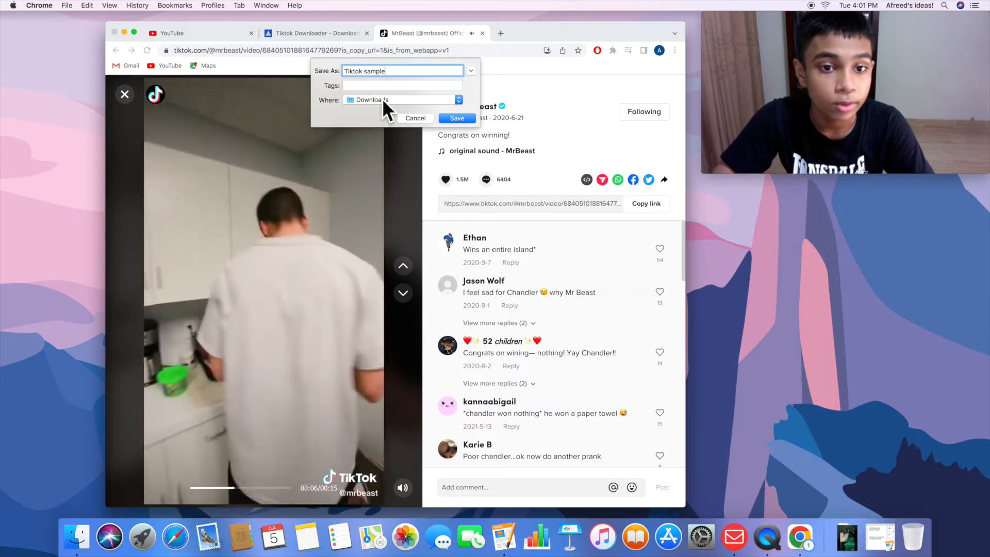
pyautogui.moveTo(398, 106)
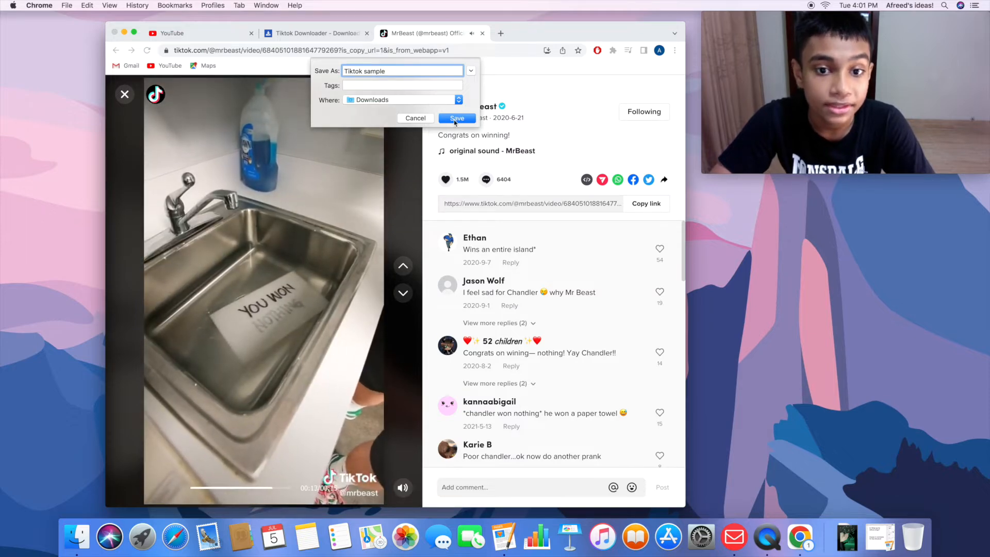
pyautogui.click(456, 118)
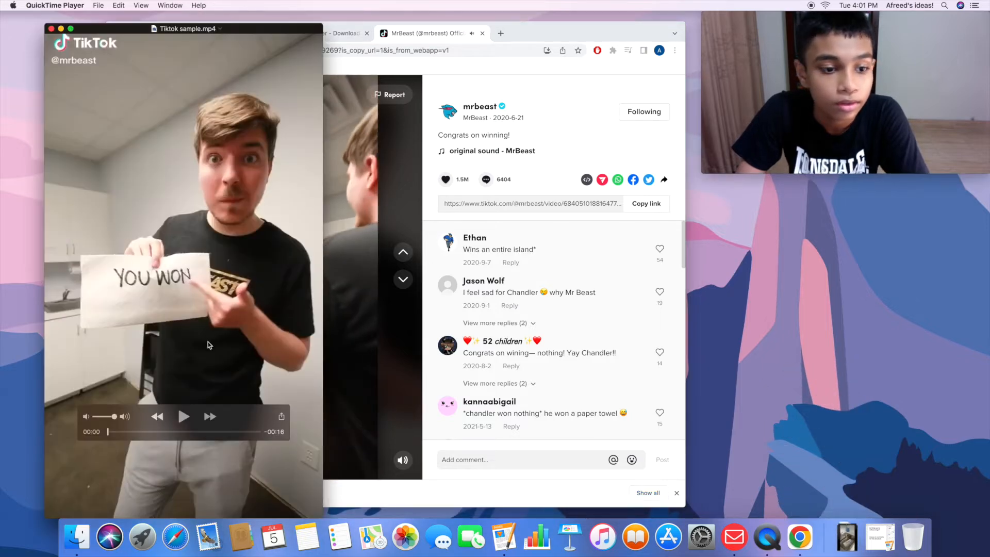
# Step: Leave the saved clip, reopen the TikTok video and switch to the SnapTik downloader page
pyautogui.click(184, 415)
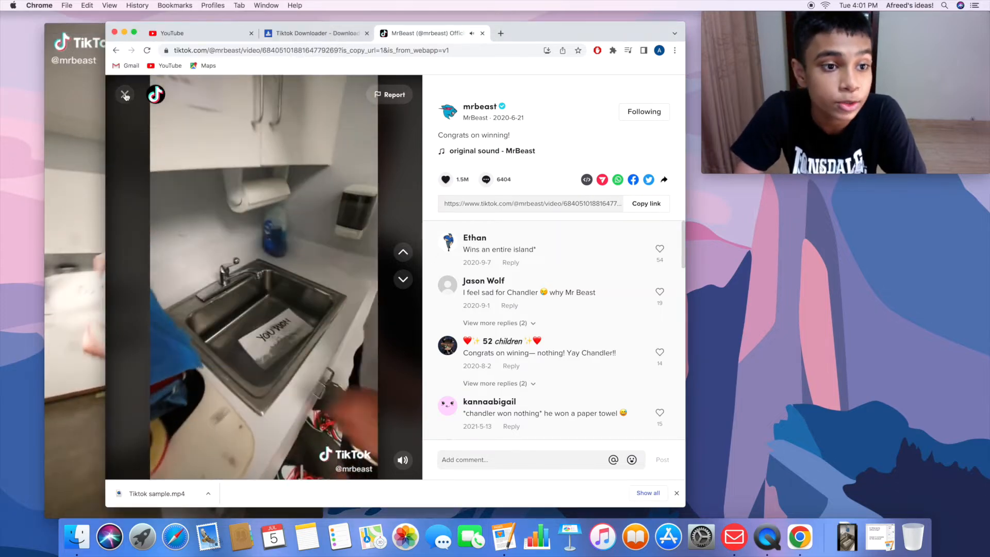
pyautogui.click(125, 94)
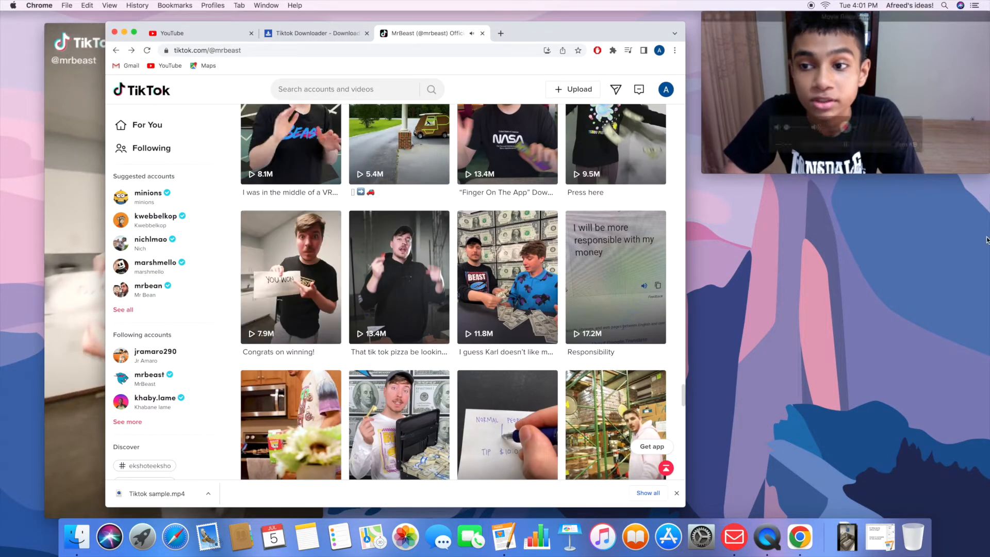
pyautogui.click(289, 277)
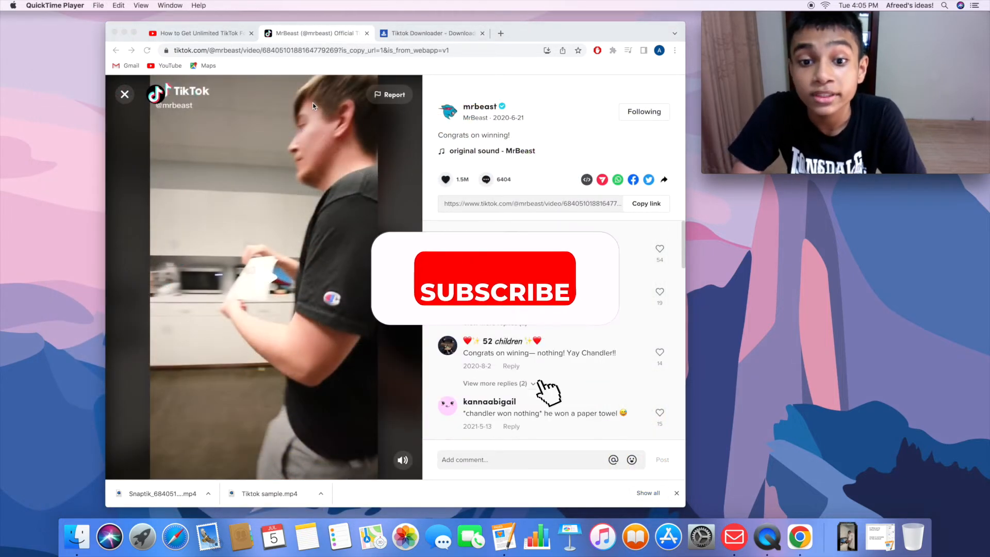
pyautogui.click(494, 279)
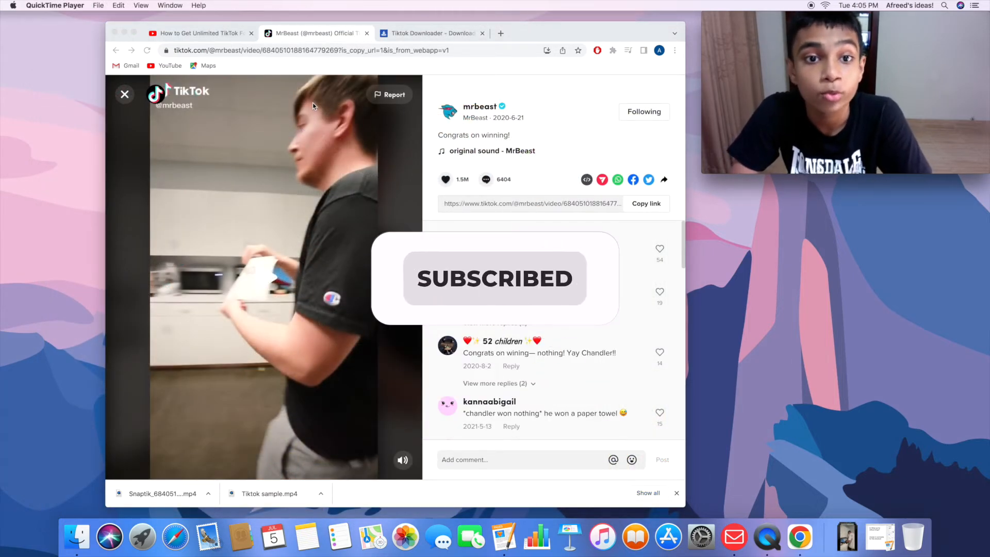
pyautogui.click(431, 33)
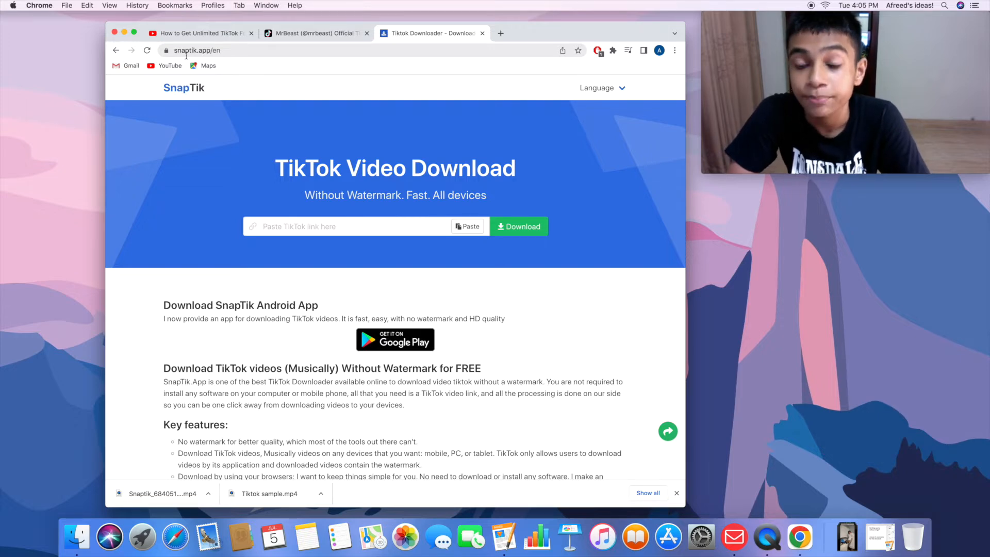
# Step: Copy the MrBeast video's share link, paste it into SnapTik and request download options
pyautogui.click(311, 33)
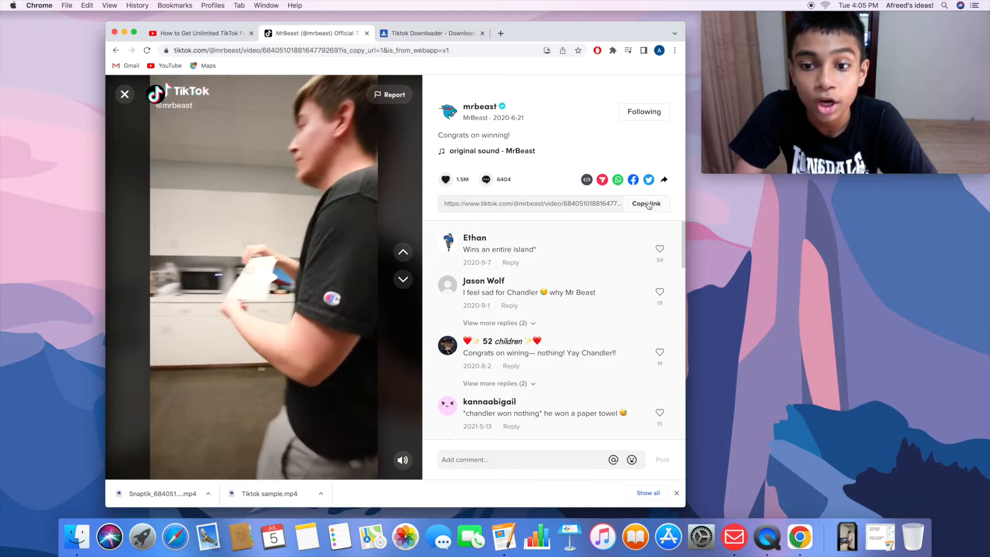
pyautogui.click(646, 203)
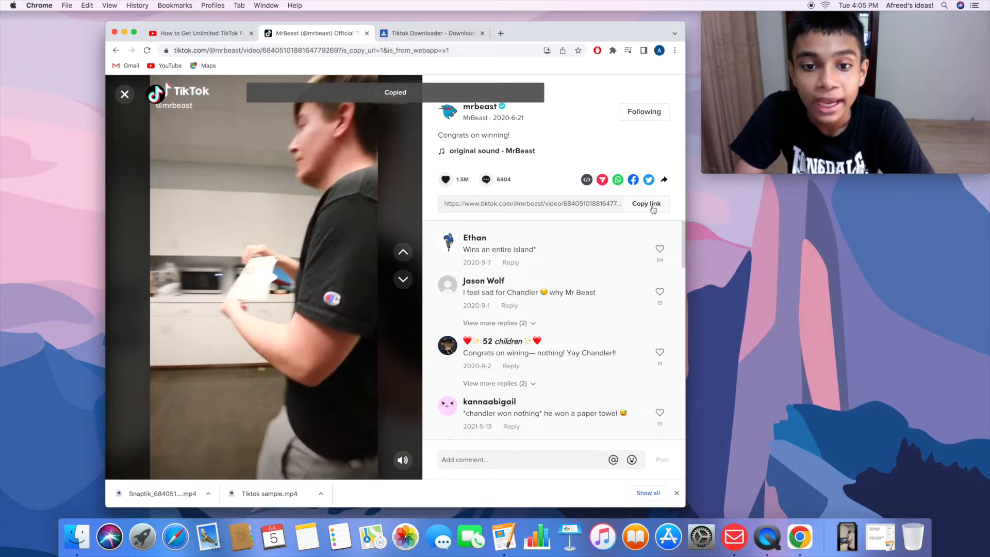
pyautogui.click(429, 33)
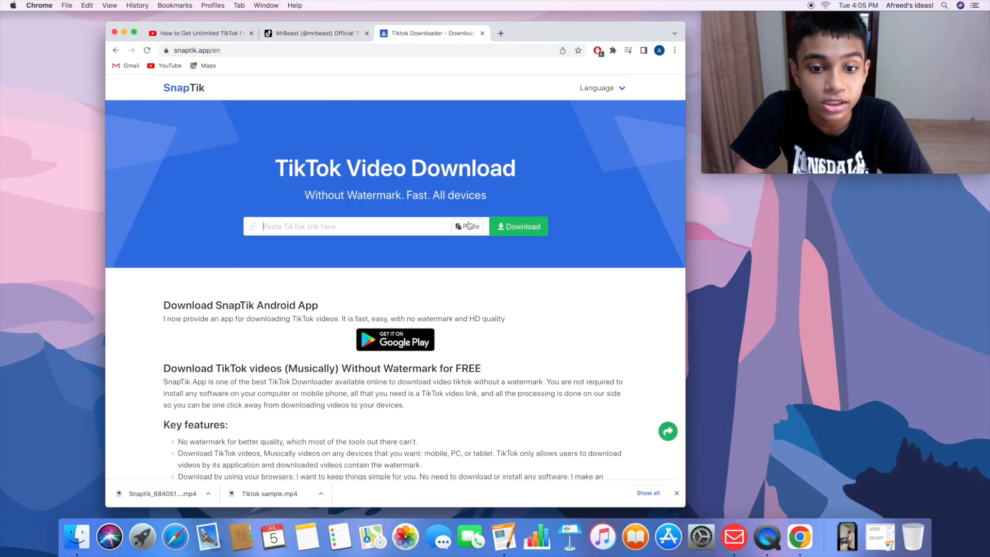
pyautogui.click(467, 226)
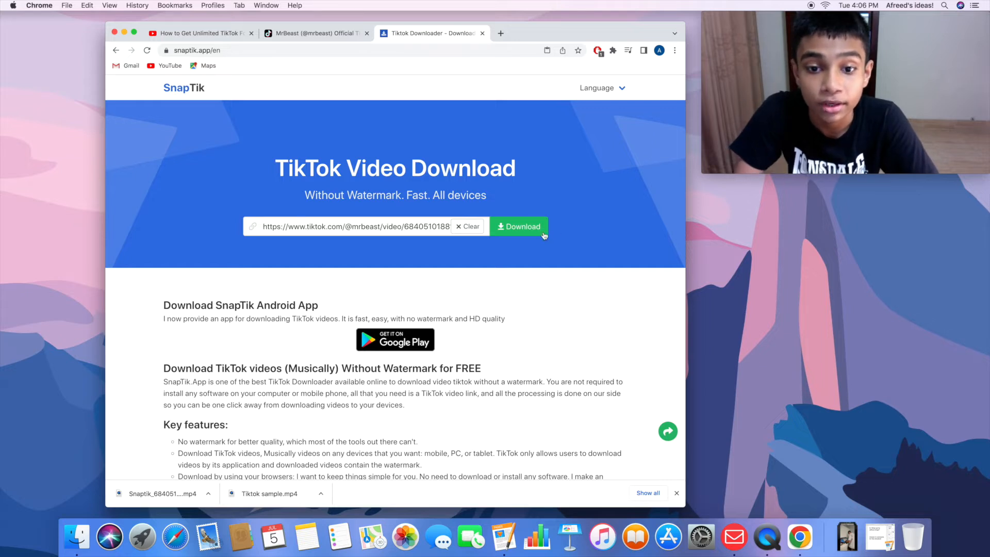
pyautogui.click(519, 225)
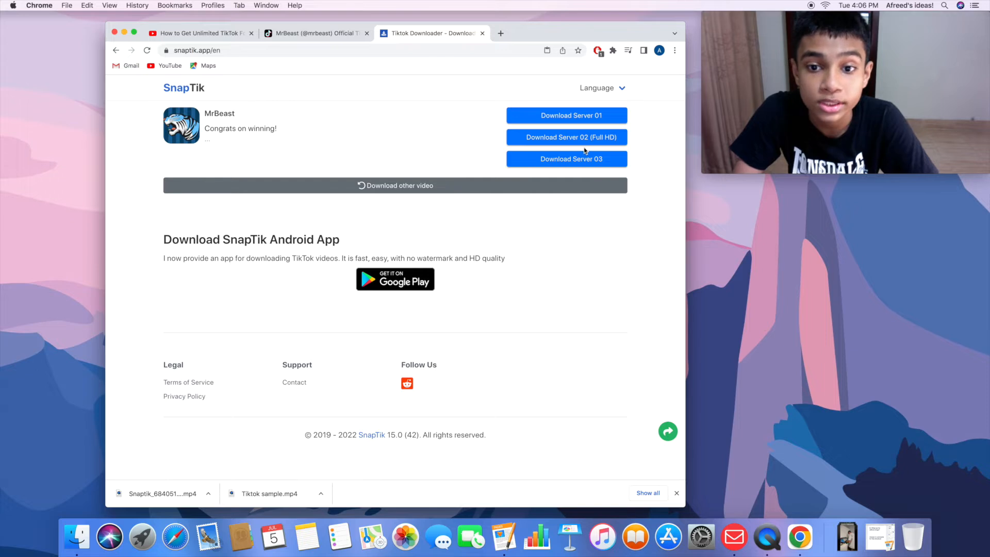
pyautogui.moveTo(566, 138)
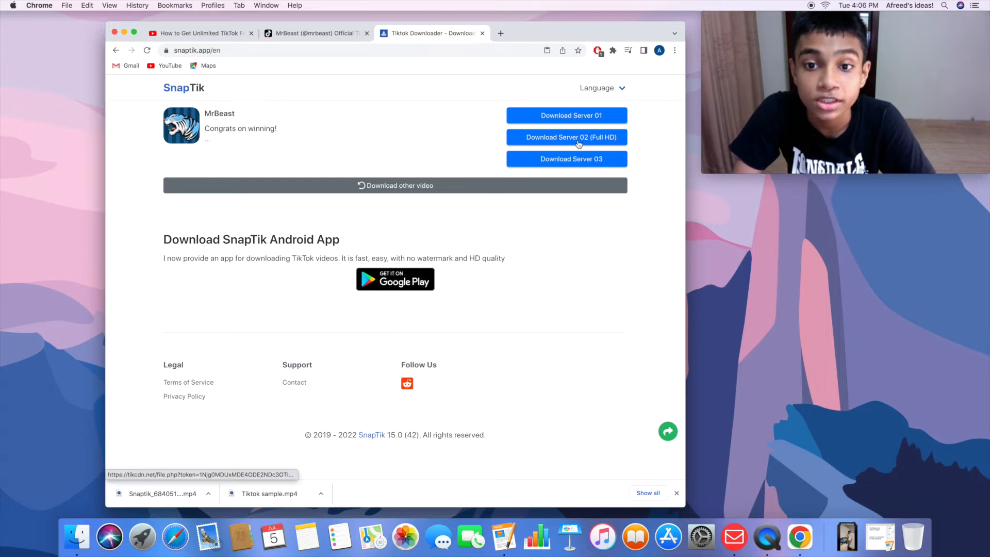
pyautogui.moveTo(566, 137)
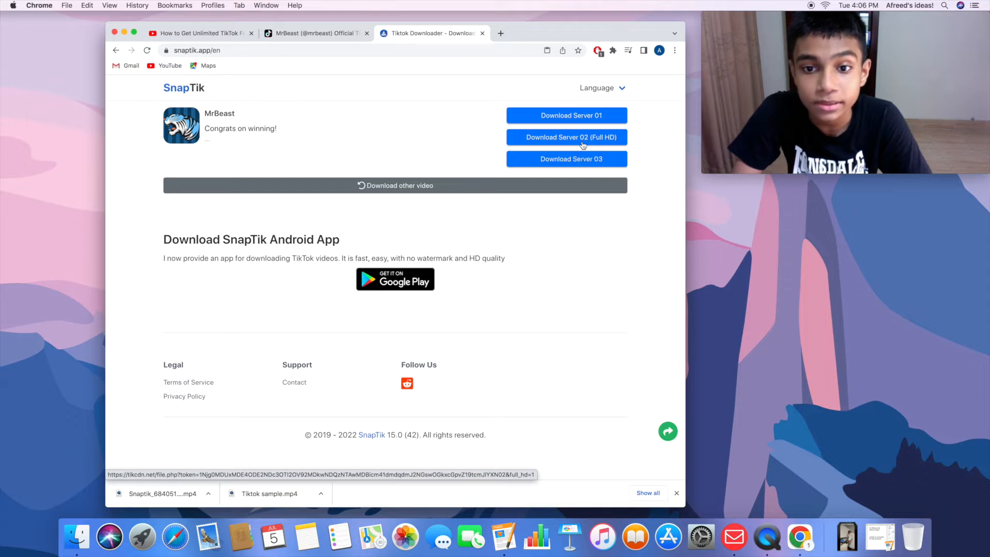
# Step: Download the Full HD watermark-free MP4 from Server 02 and close its QuickTime preview
pyautogui.click(566, 138)
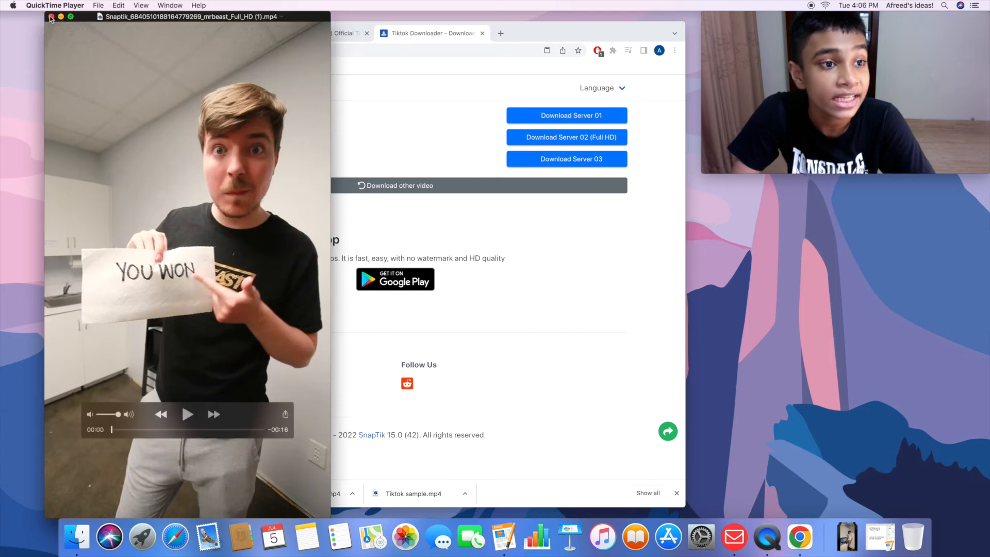
pyautogui.click(52, 18)
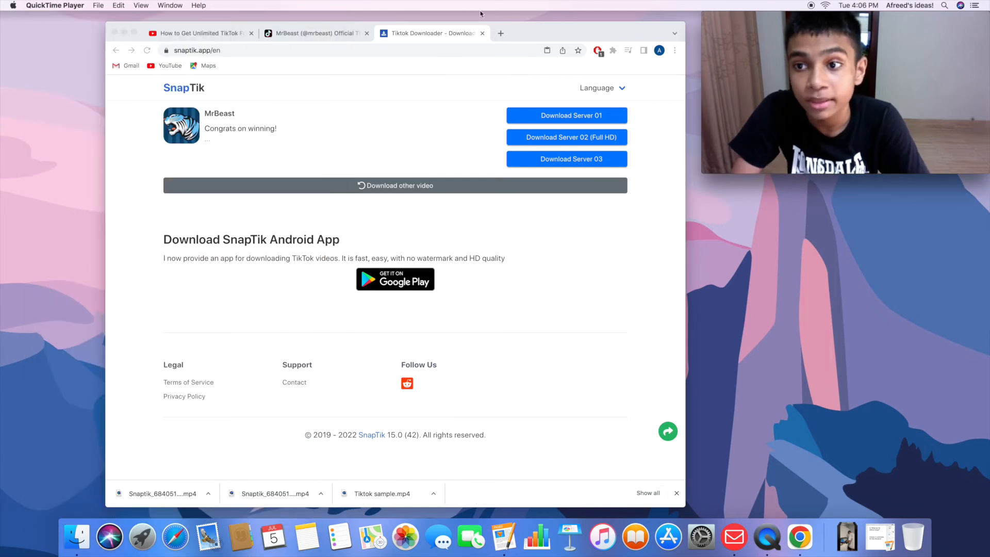
pyautogui.moveTo(693, 11)
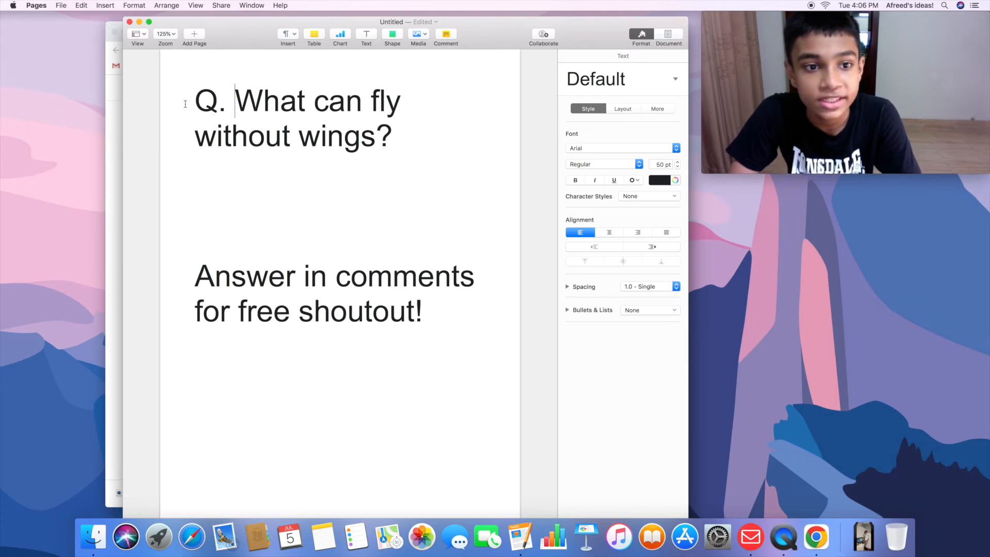
# Step: Select and deselect "What can fly without wings" in Pages, then return to Chrome
pyautogui.moveTo(237, 100); pyautogui.dragTo(392, 136)
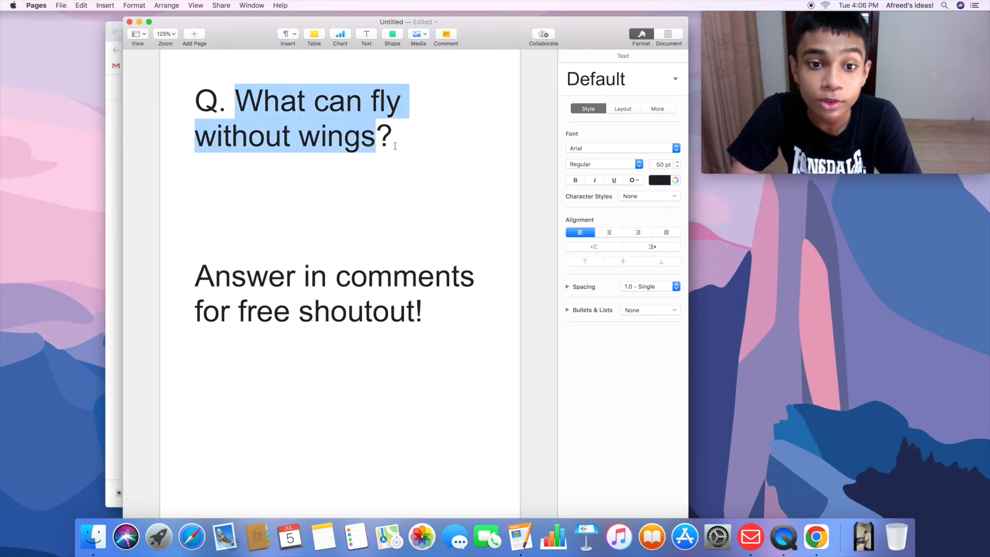
pyautogui.click(392, 136)
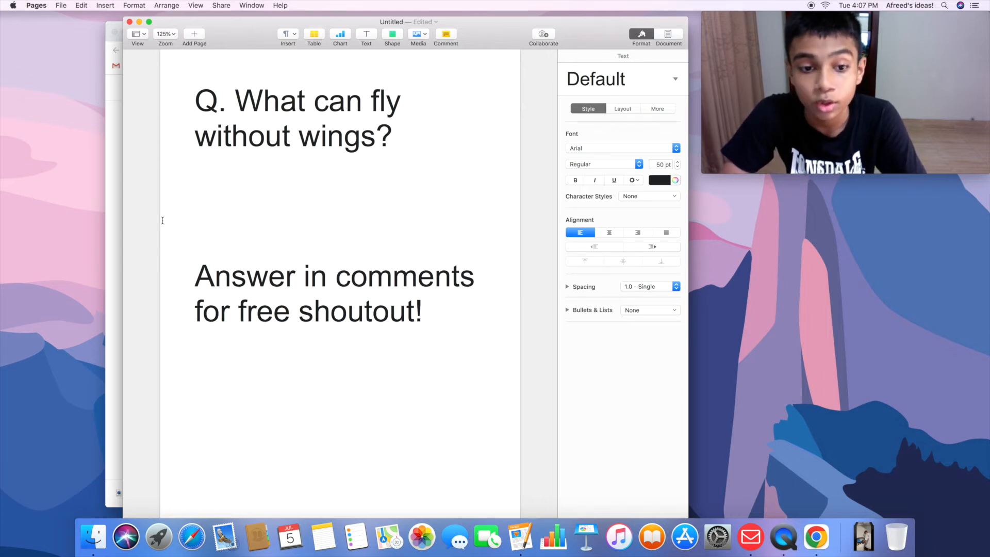
pyautogui.click(393, 136)
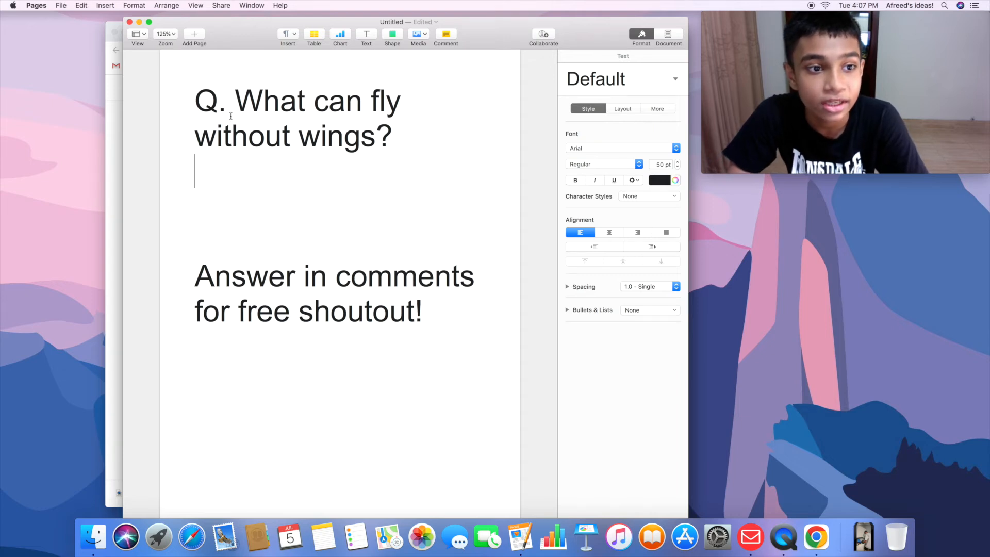
pyautogui.click(817, 538)
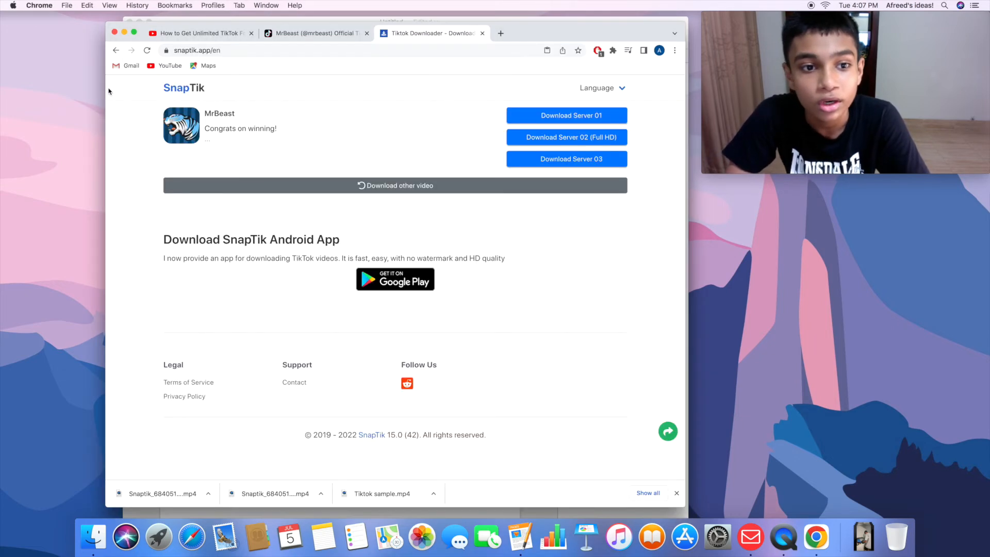
# Step: Browse the comments on the TikTok-followers YouTube video, then reopen the MrBeast TikTok post
pyautogui.click(199, 33)
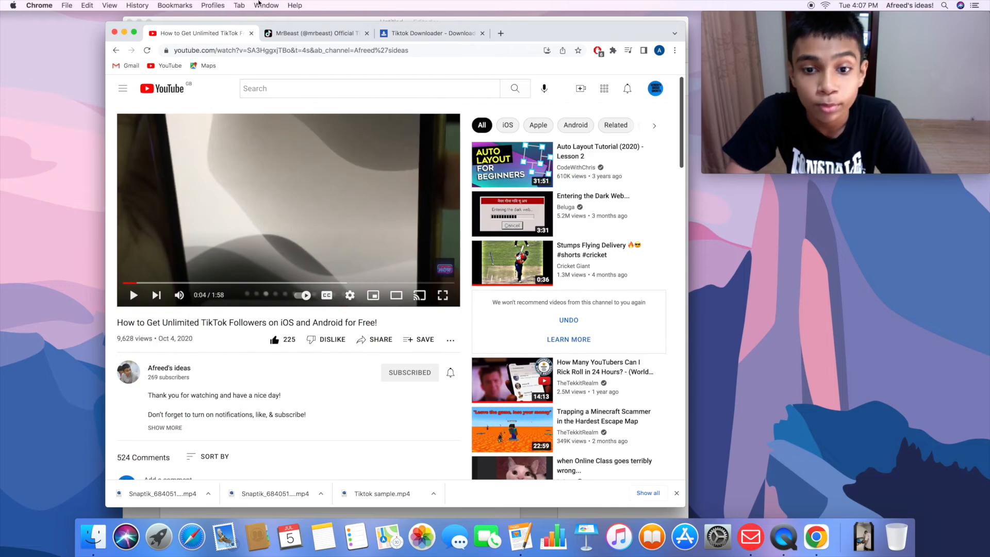
pyautogui.scroll(-3)
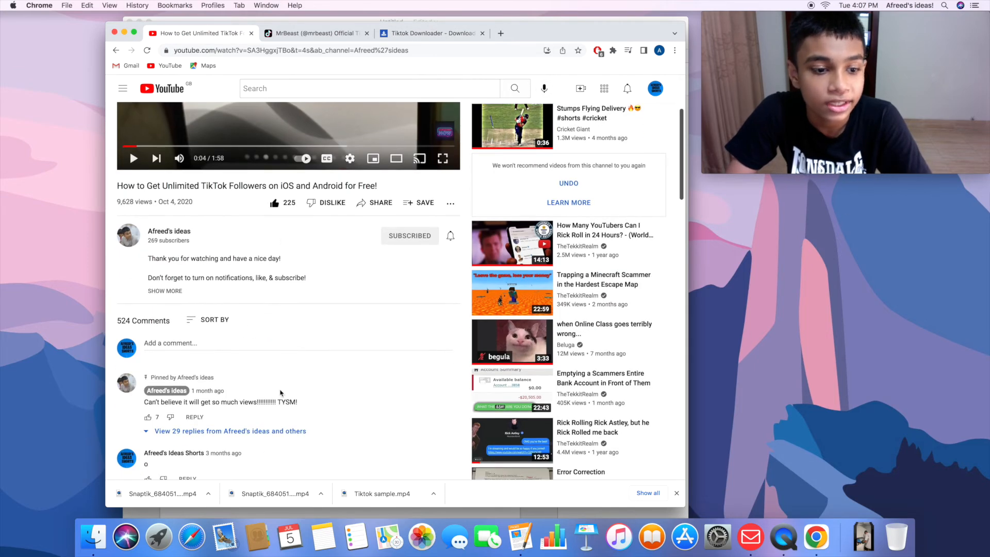
pyautogui.scroll(-3)
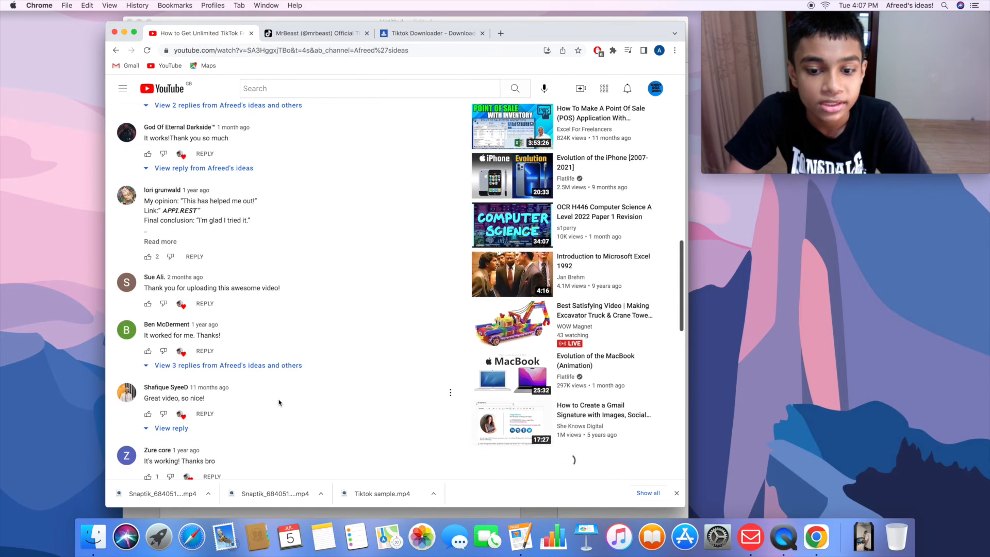
pyautogui.scroll(-3)
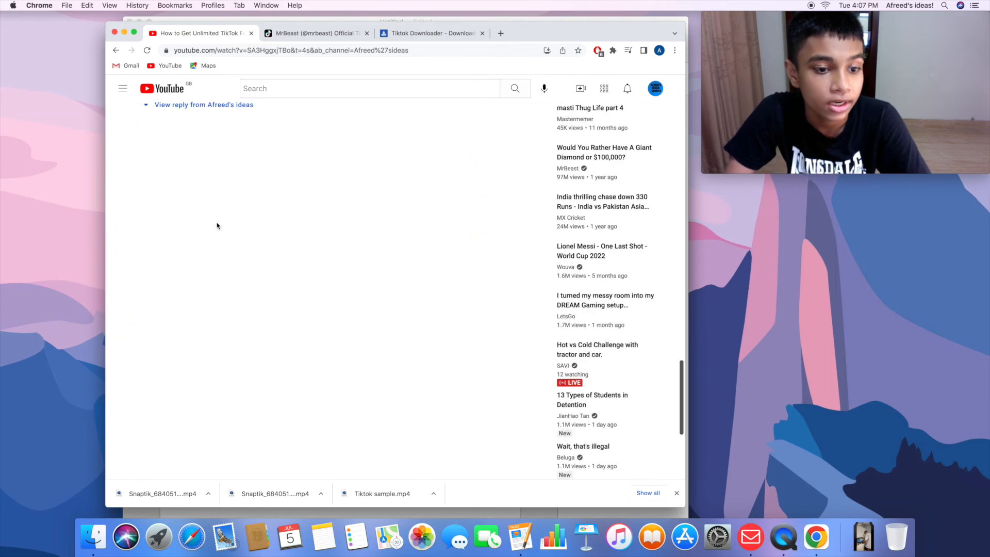
pyautogui.scroll(3)
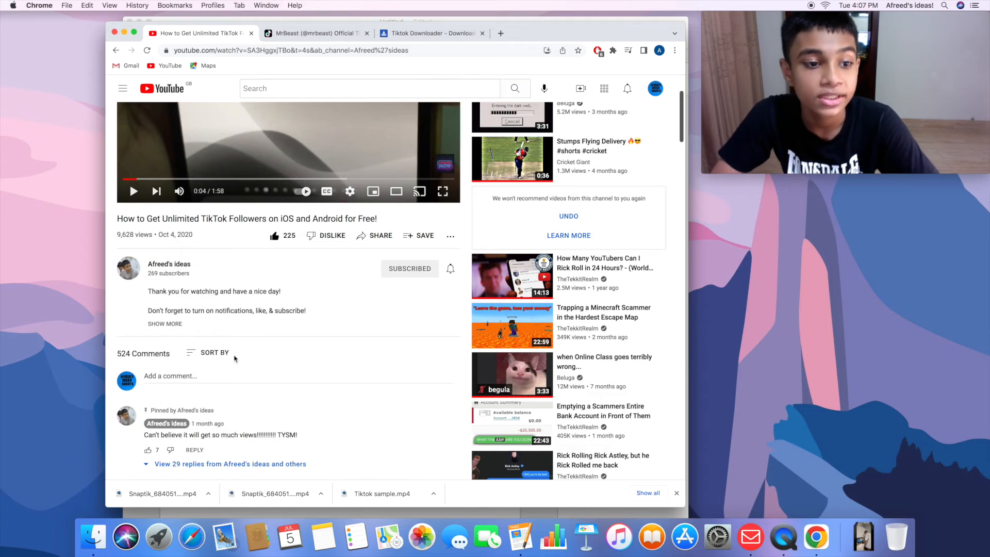
pyautogui.moveTo(192, 537)
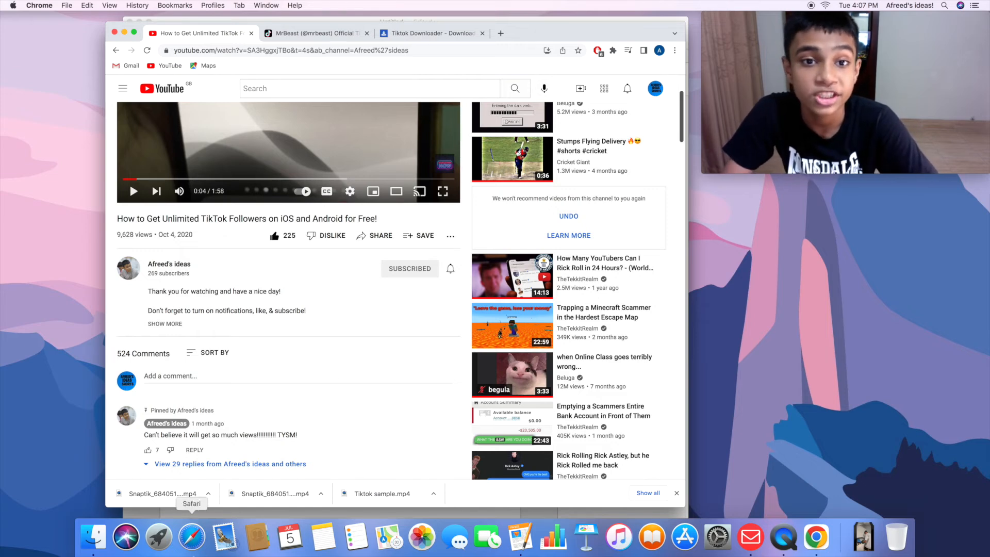
pyautogui.click(316, 33)
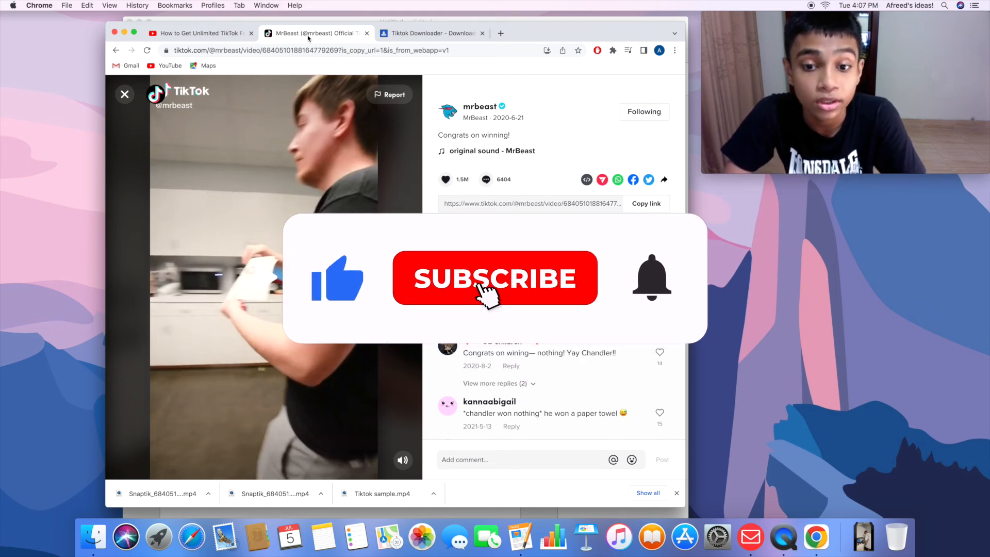
pyautogui.click(494, 278)
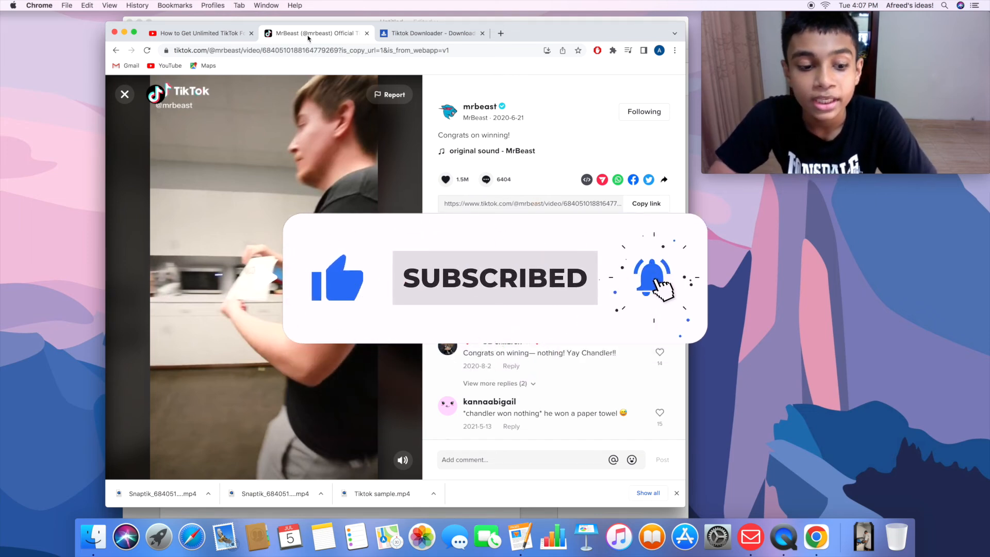